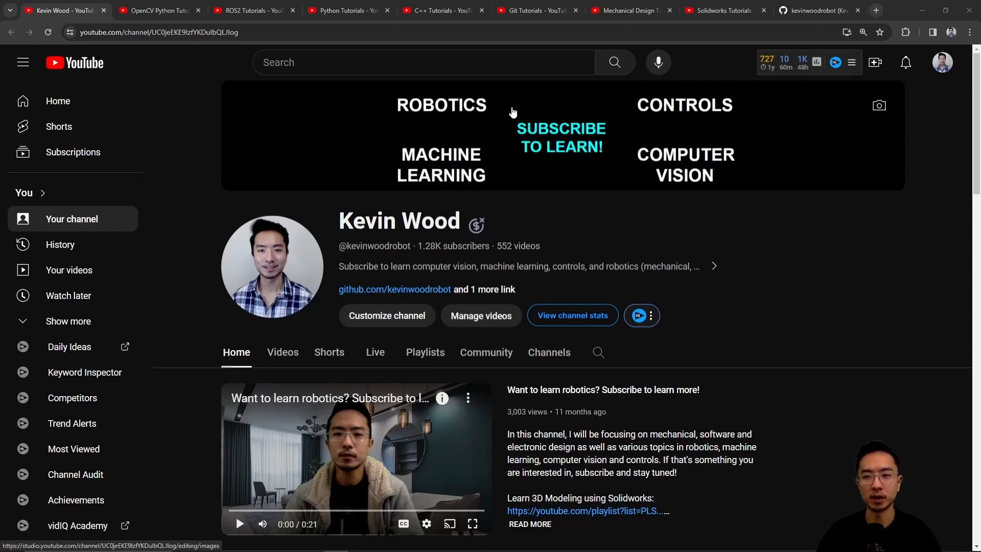
pyautogui.moveTo(694, 173)
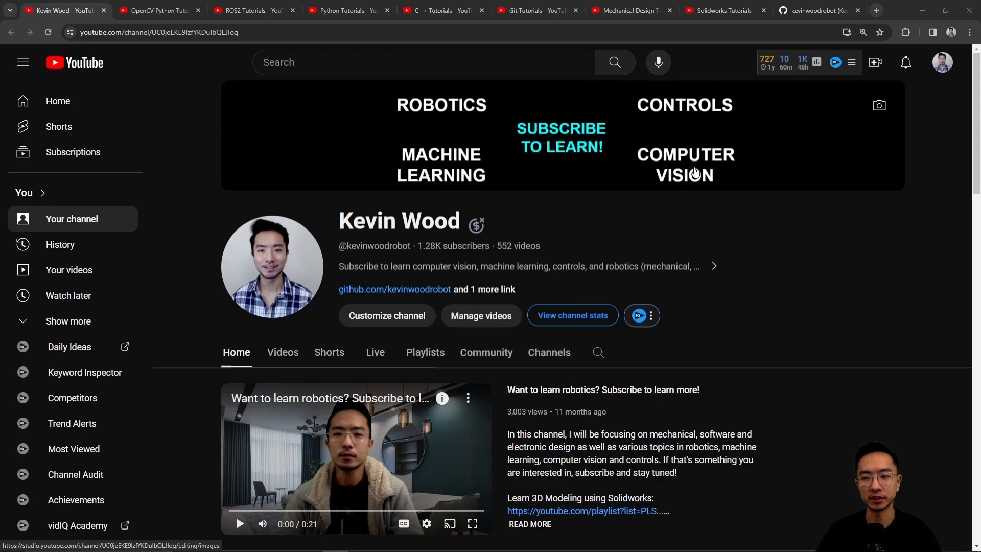
# Step: Scroll down the YouTube channel page
pyautogui.scroll(-3)
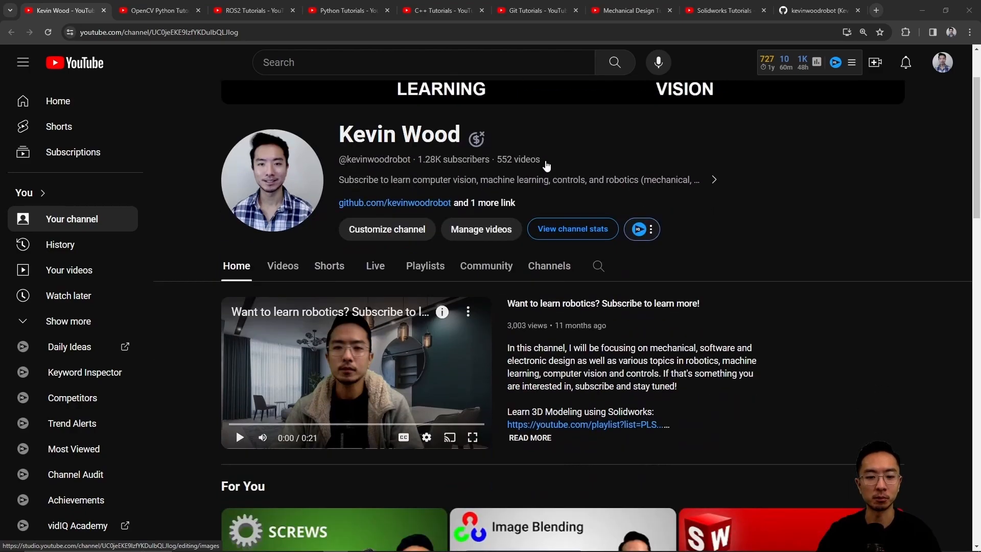
pyautogui.scroll(-3)
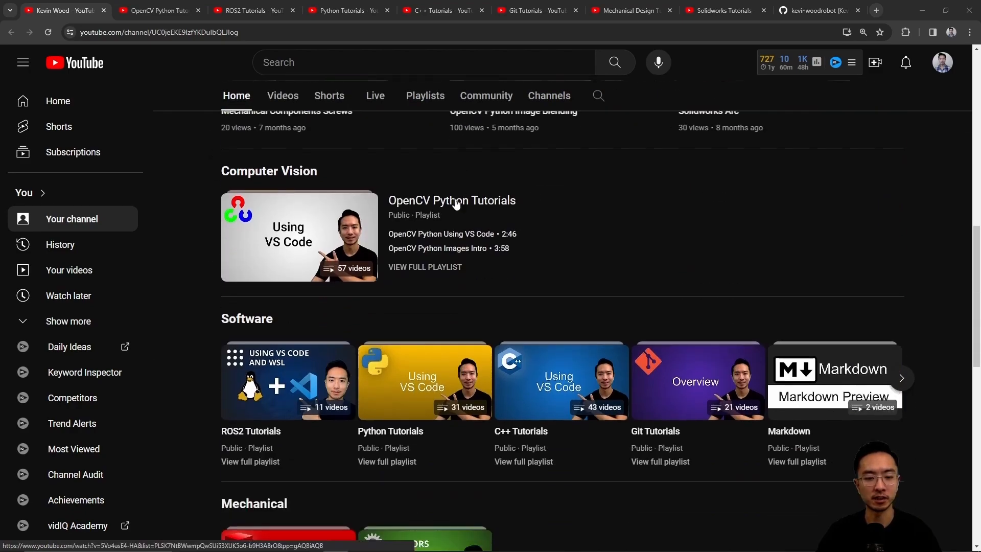
pyautogui.scroll(-3)
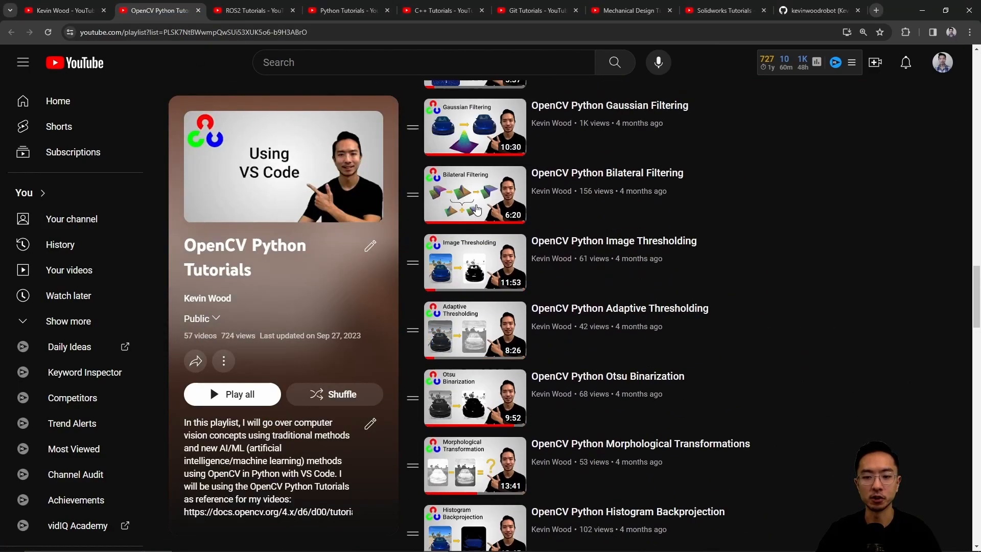
# Step: Show the ROS2, C++, Git and Solidworks playlists, then the GitHub pinned repositories
pyautogui.click(253, 11)
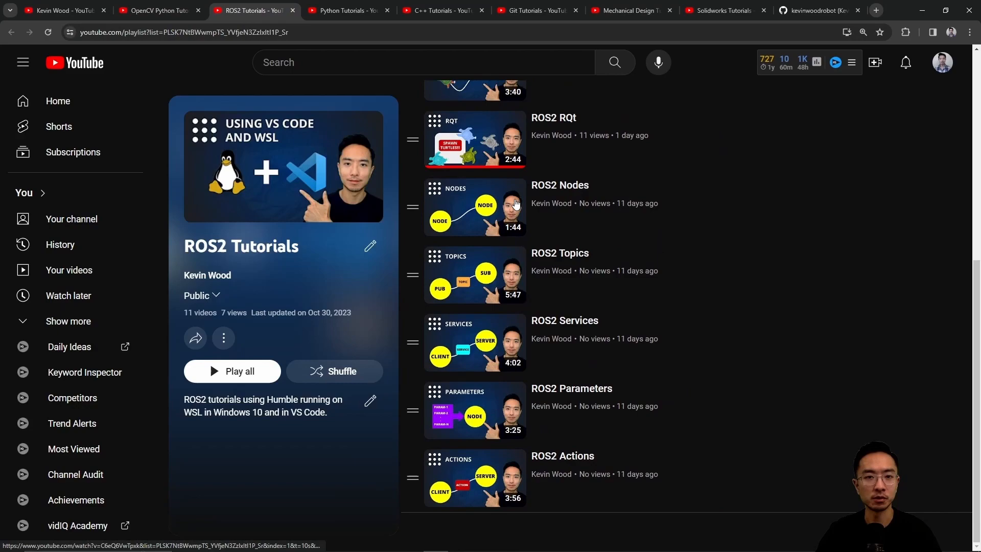
pyautogui.click(443, 11)
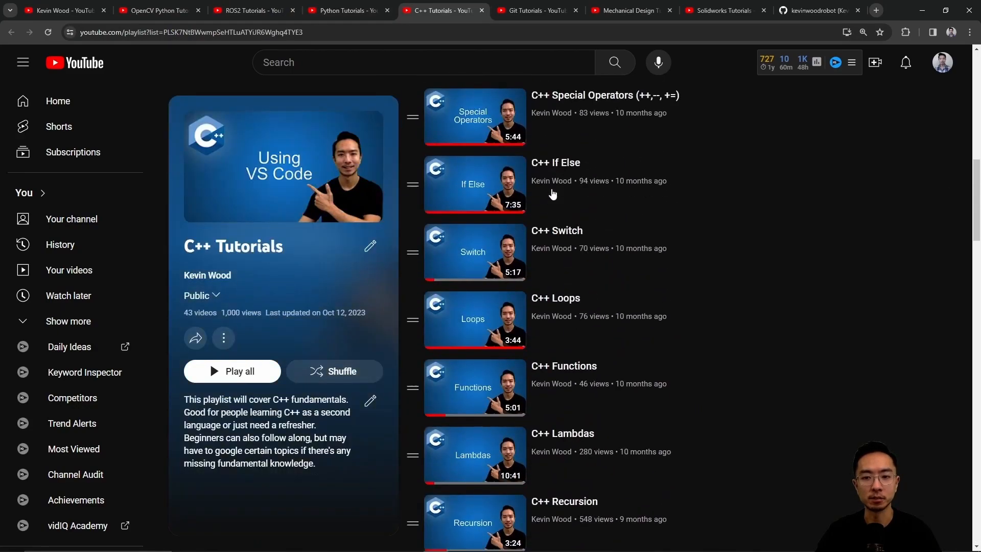
pyautogui.click(535, 10)
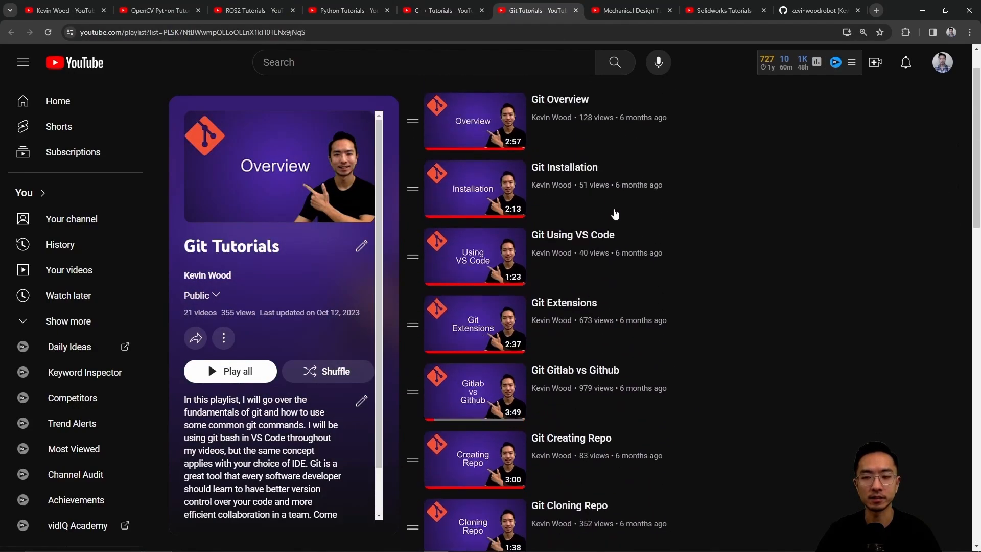
pyautogui.click(720, 10)
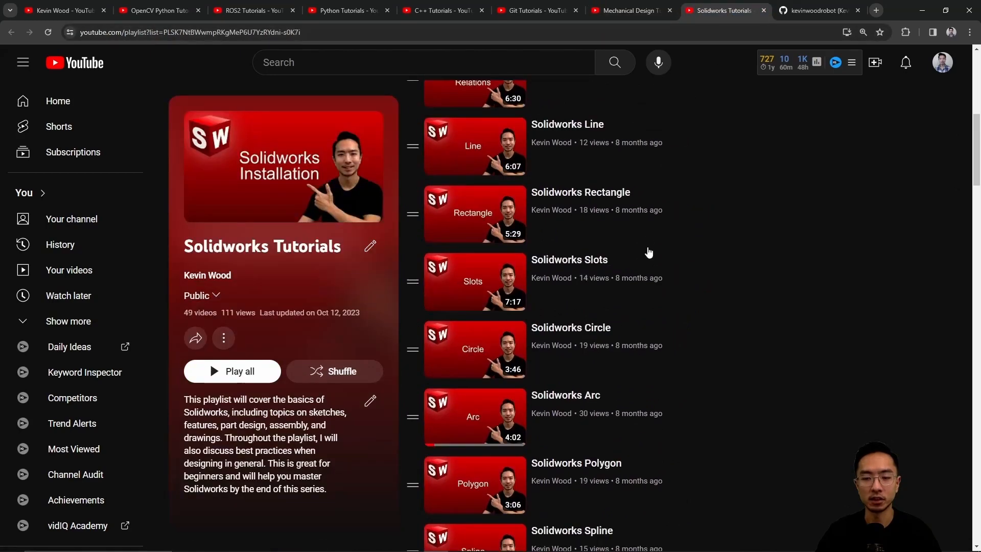
pyautogui.click(813, 10)
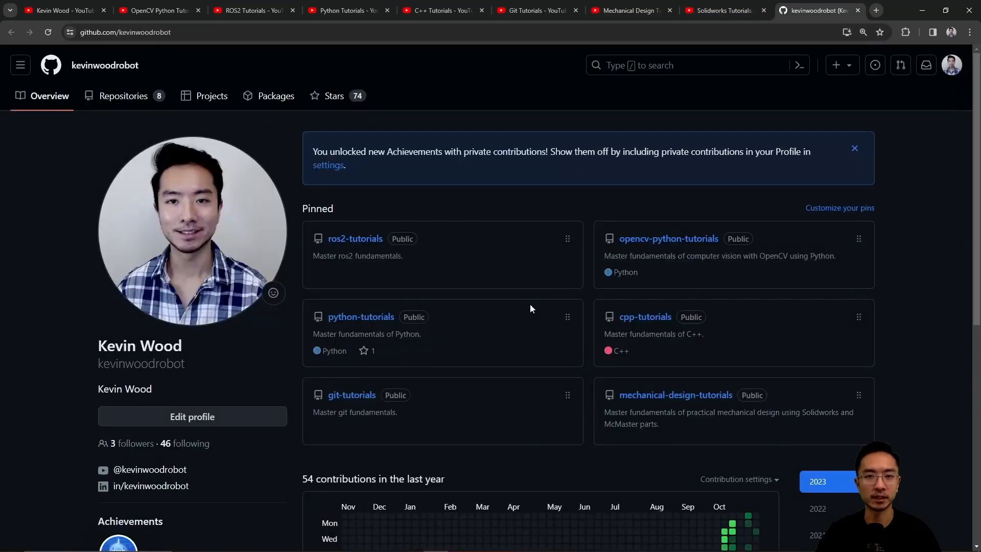
pyautogui.moveTo(544, 311)
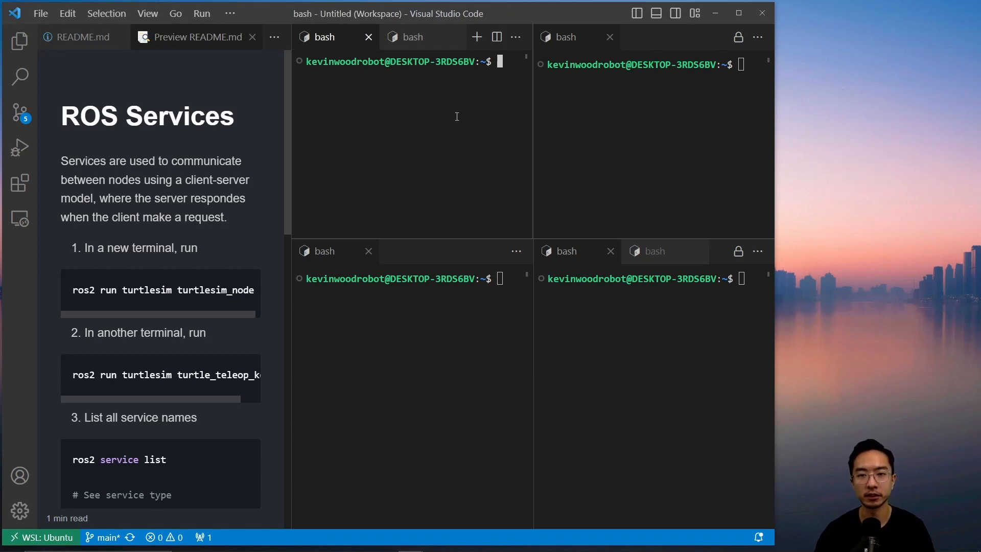
# Step: Launch turtlesim_node and turtle_teleop_key in two terminals, then drive the turtle forward
pyautogui.write('ros2 r')
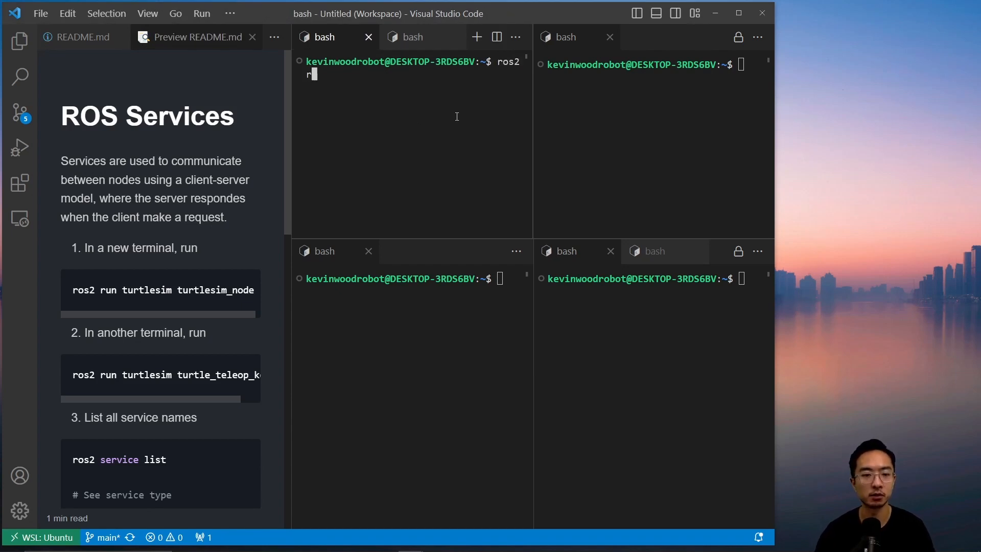
pyautogui.write('un turtlesim turtlesim_node')
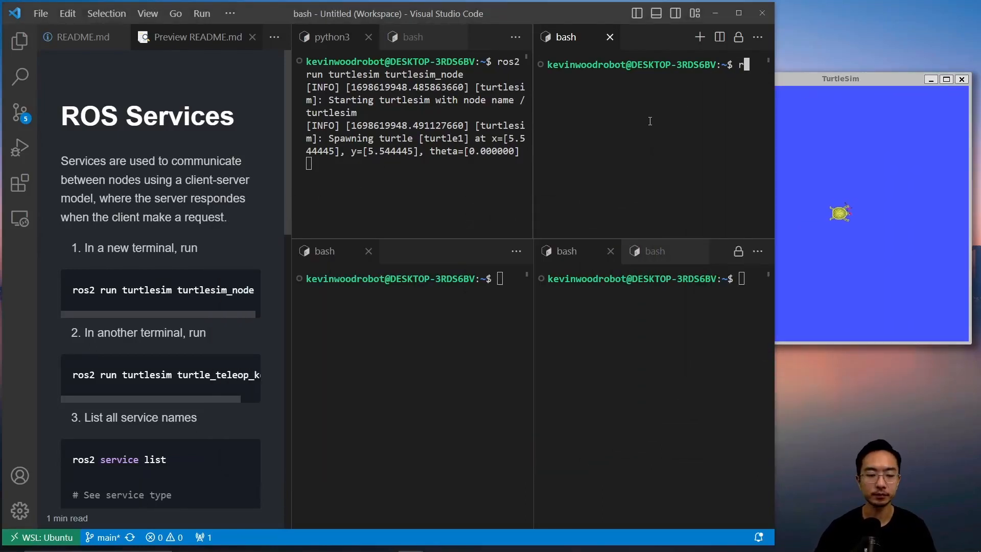
pyautogui.write('os2 run t')
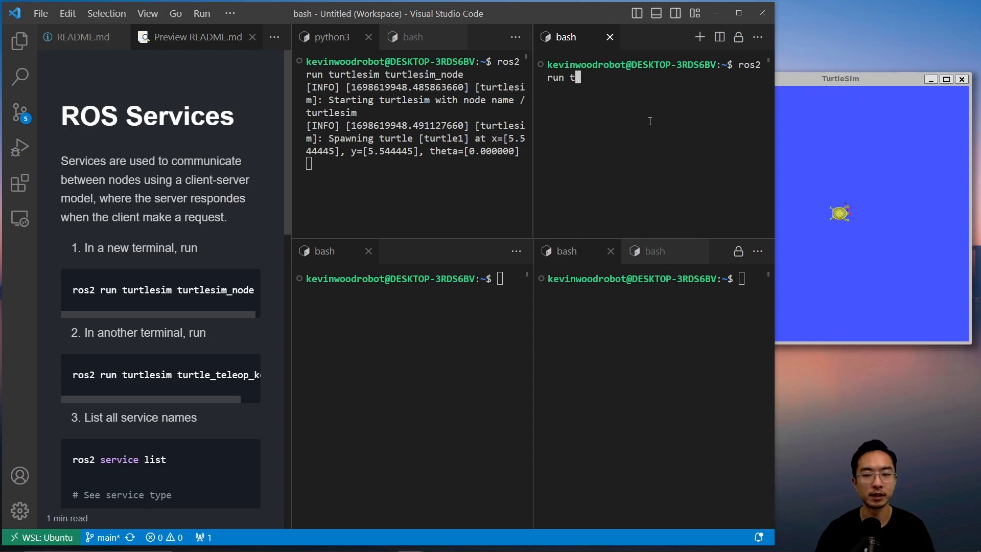
pyautogui.write('urtlesim te')
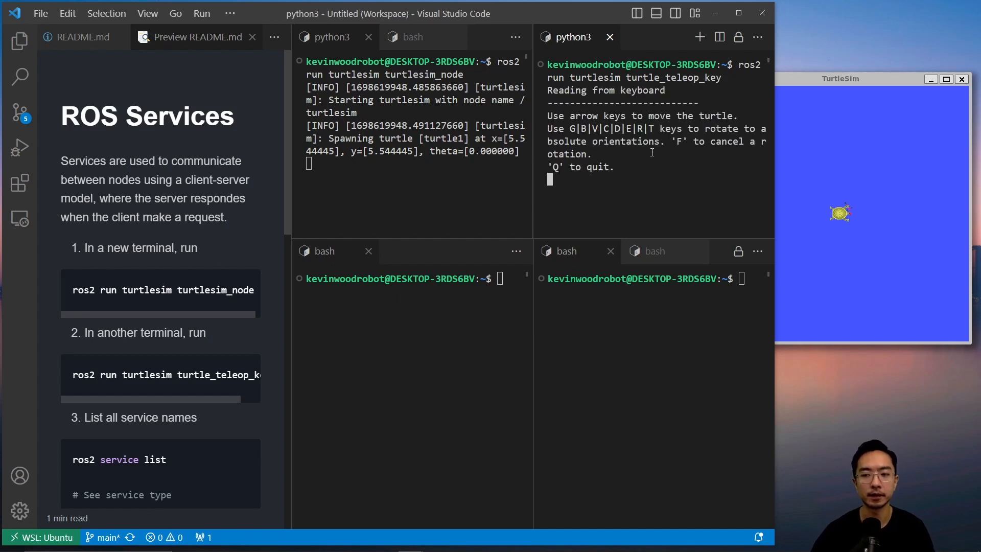
pyautogui.press('Up')
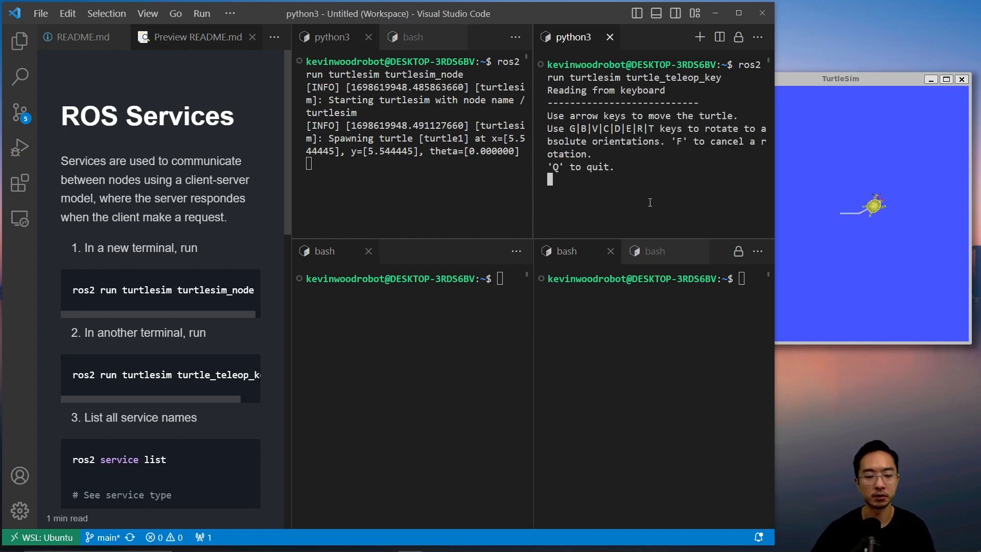
pyautogui.scroll(-3)
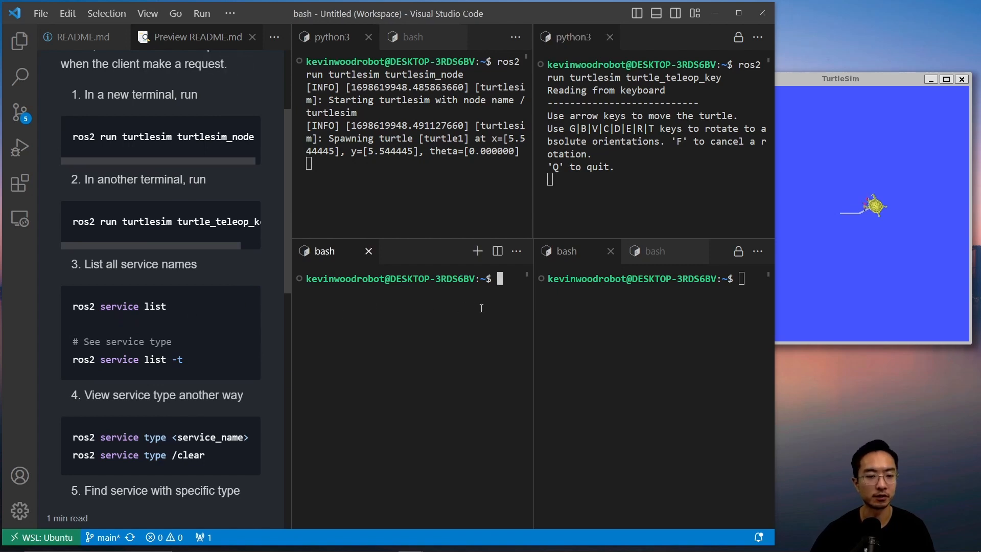
# Step: Run 'ros2 service list', highlight the teleop_turtle services, then list services with types
pyautogui.write('ros2 ser')
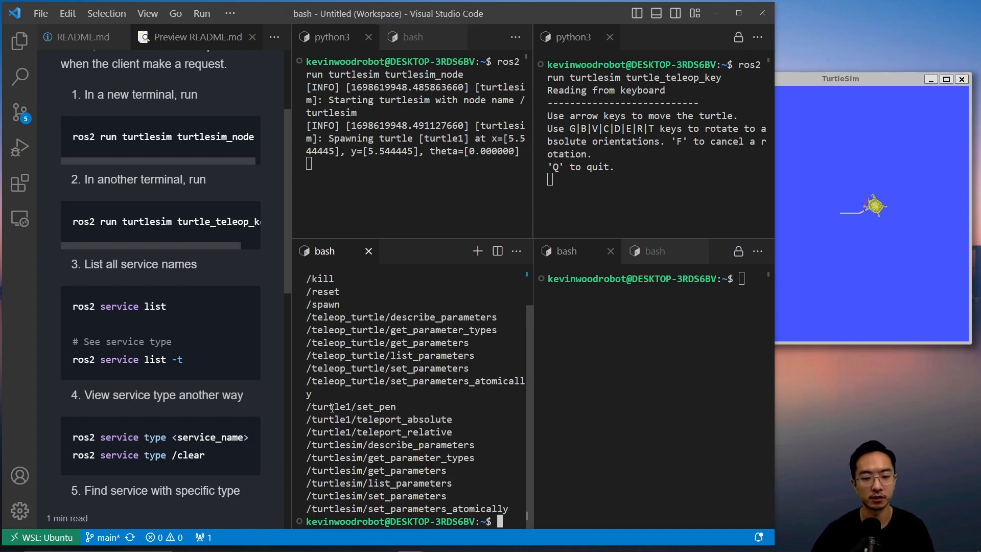
pyautogui.moveTo(322, 406); pyautogui.dragTo(487, 508)
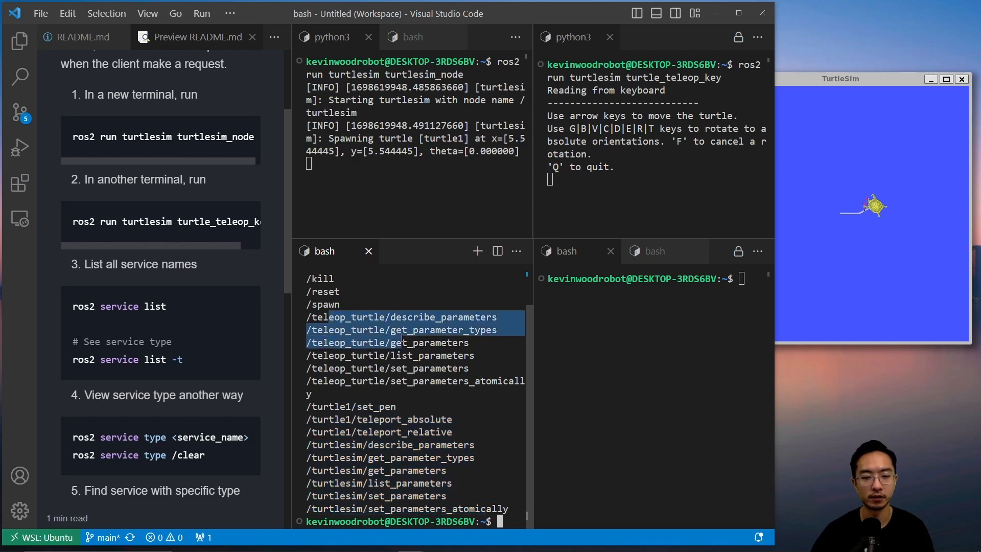
pyautogui.moveTo(400, 330); pyautogui.dragTo(492, 382)
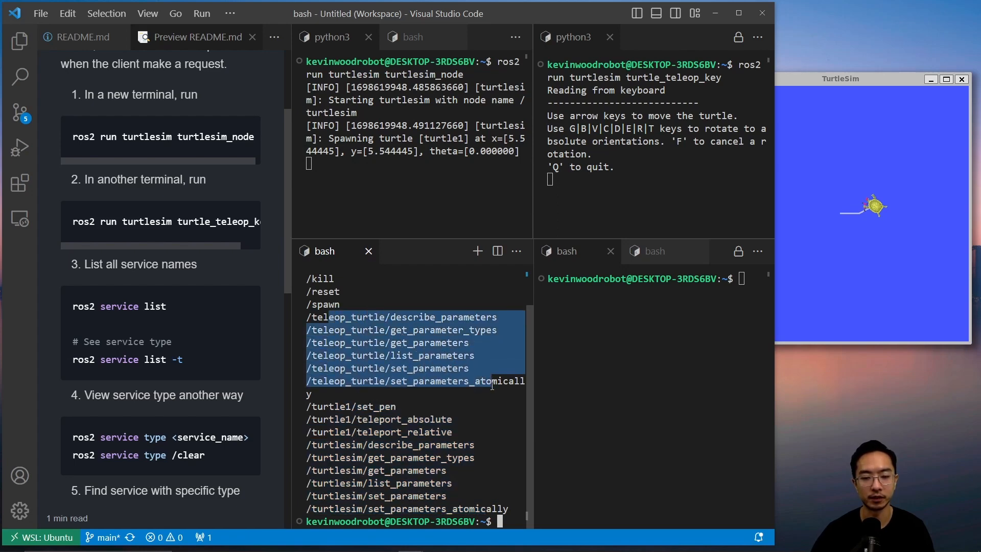
pyautogui.write('ros2 service list')
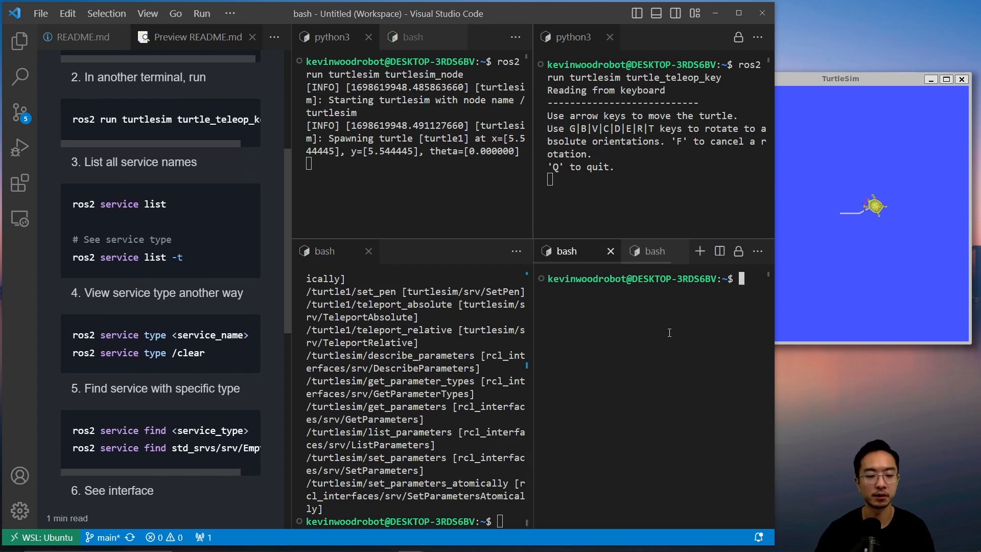
# Step: Find std_srvs/srv/Empty services with 'ros2 service find', highlighting /clear in the results
pyautogui.write('ros2 find')
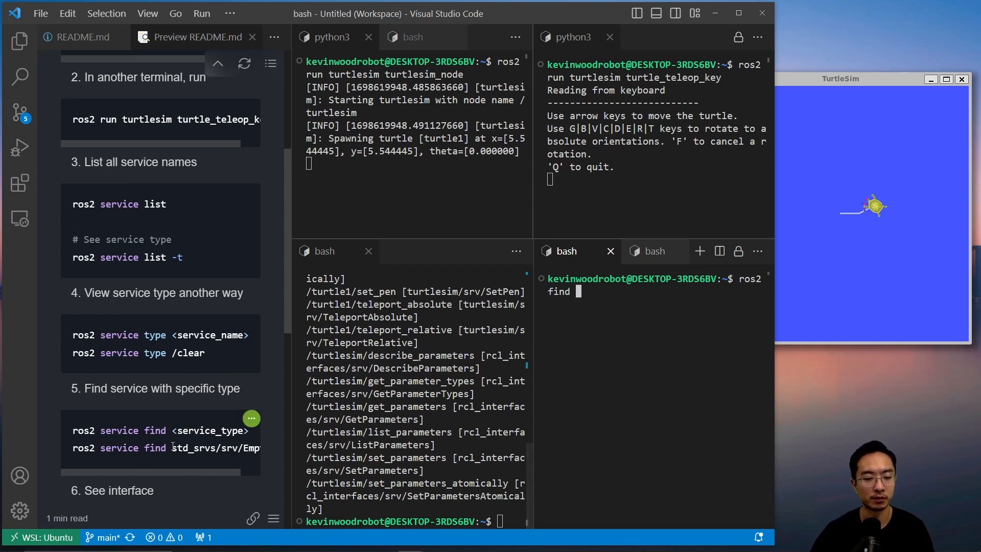
pyautogui.doubleClick(199, 448)
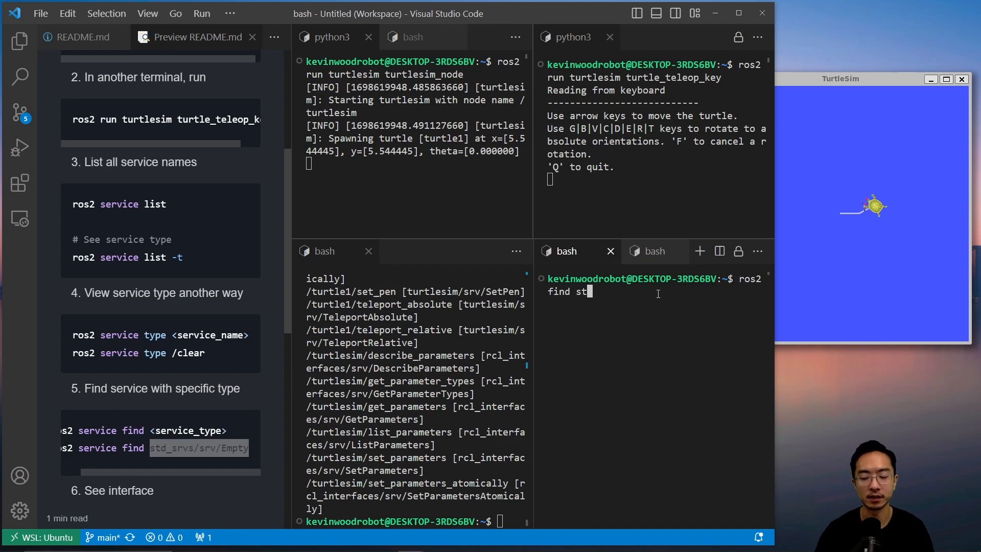
pyautogui.write('_s')
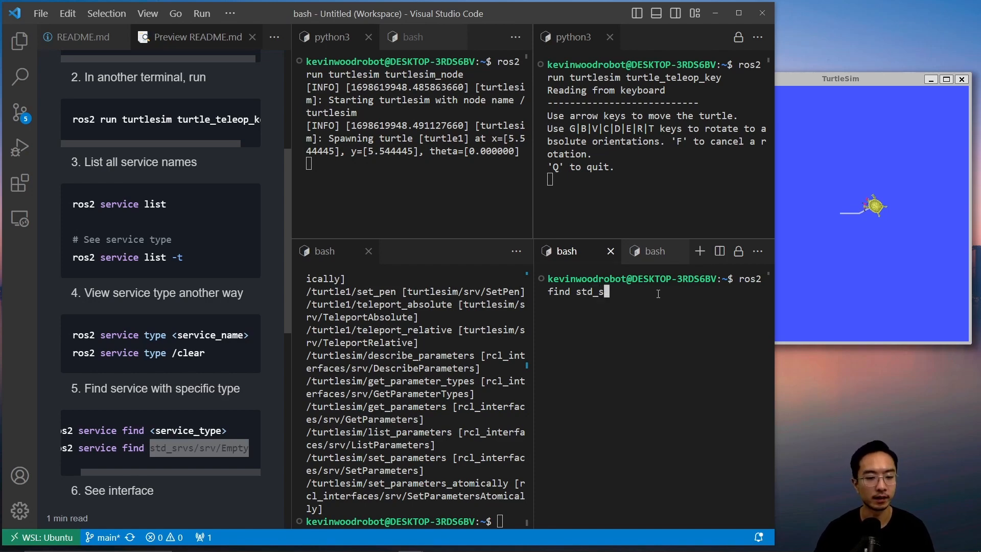
pyautogui.write('r')
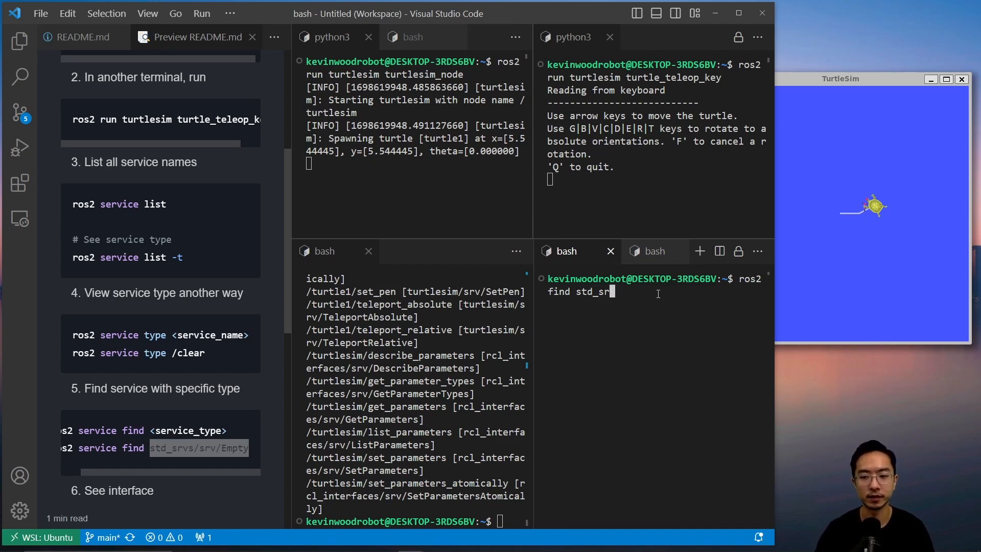
pyautogui.press('BackSpace')
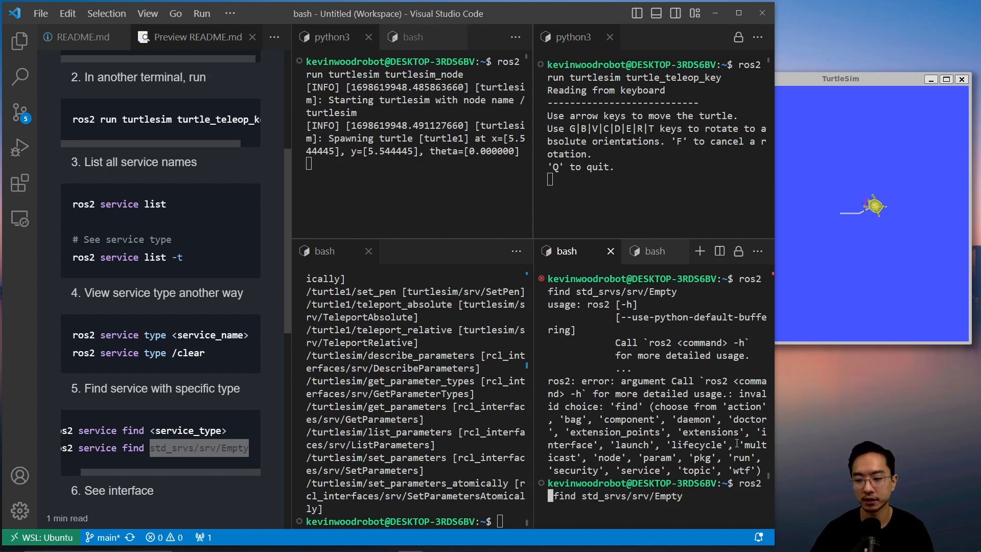
pyautogui.write('service')
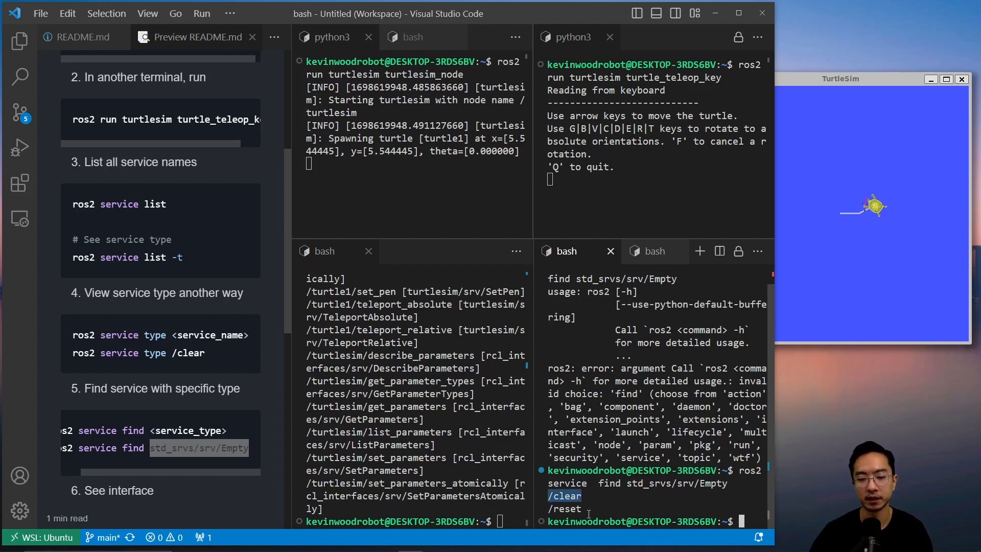
pyautogui.moveTo(599, 483); pyautogui.dragTo(726, 483)
pyautogui.write('ros2 interface show')
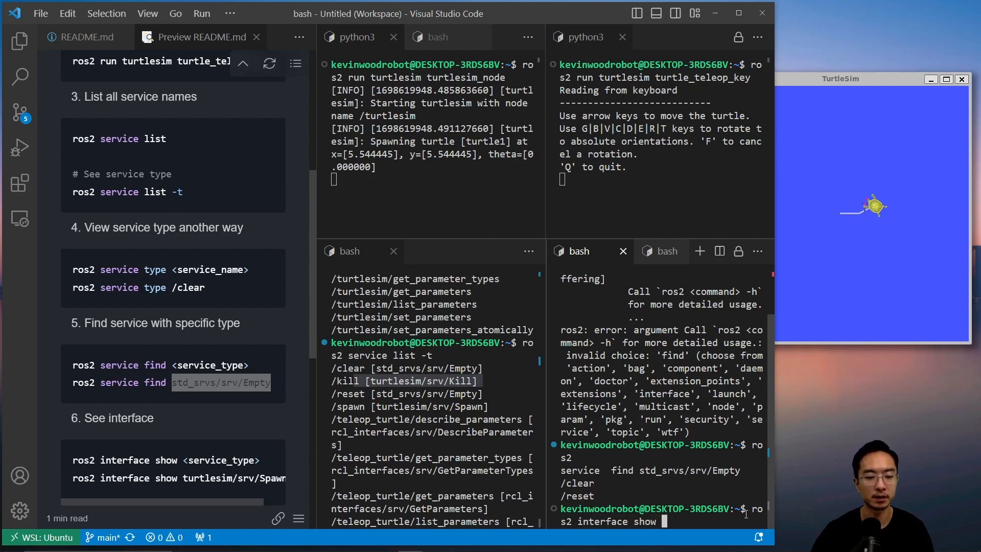
# Step: Show the turtlesim/srv/Spawn interface and highlight its optional name field
pyautogui.write('turtlesim/')
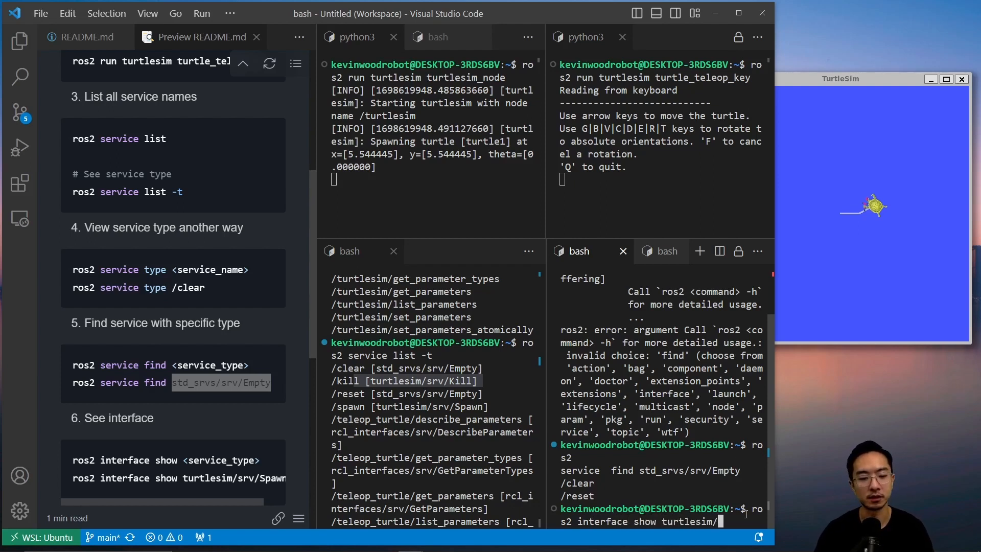
pyautogui.write('srv/Spawn')
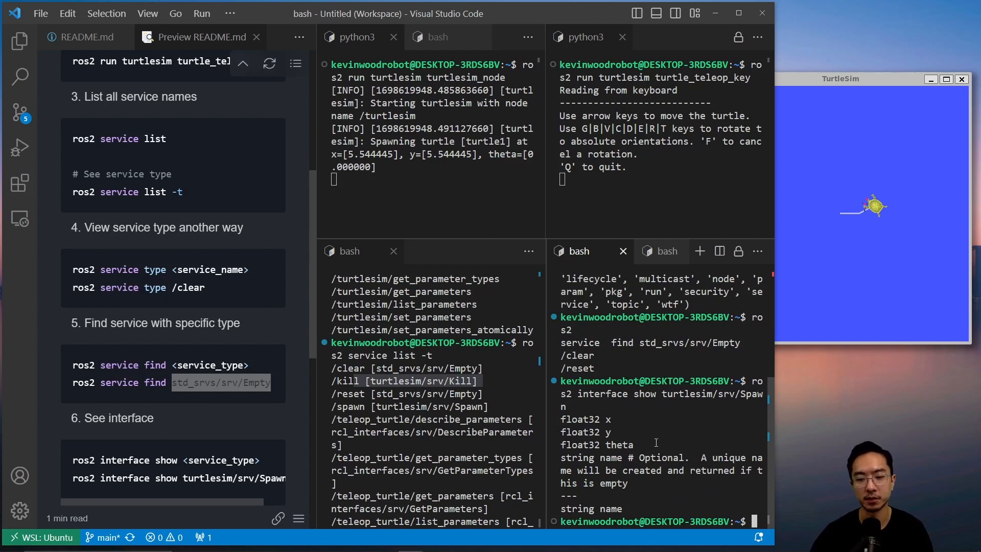
pyautogui.moveTo(582, 419); pyautogui.dragTo(633, 445)
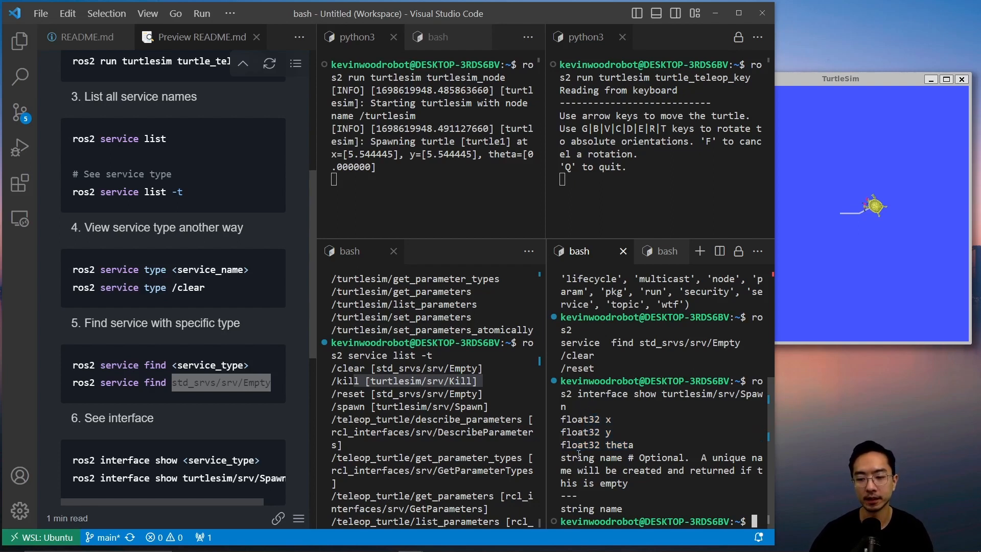
pyautogui.doubleClick(597, 458)
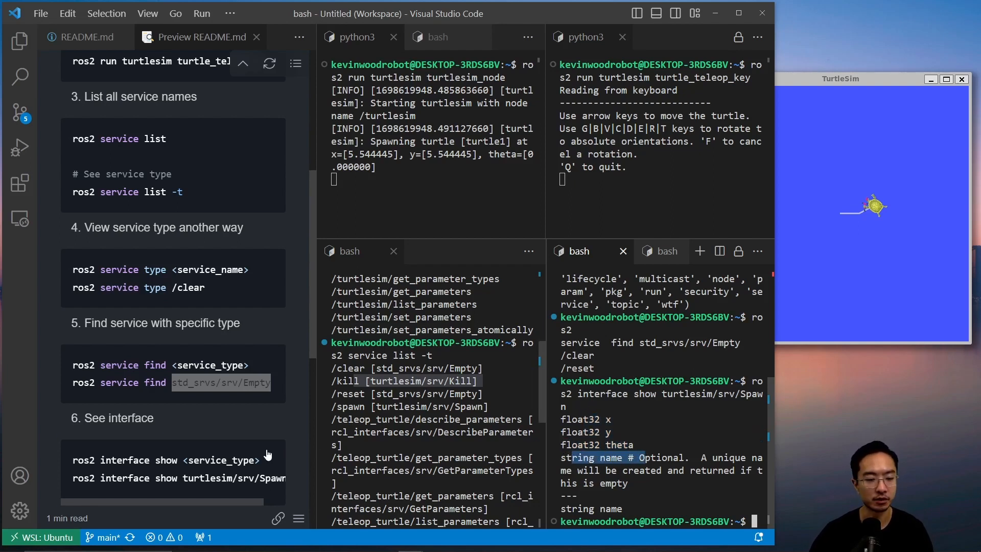
pyautogui.scroll(-3)
pyautogui.write('ros2')
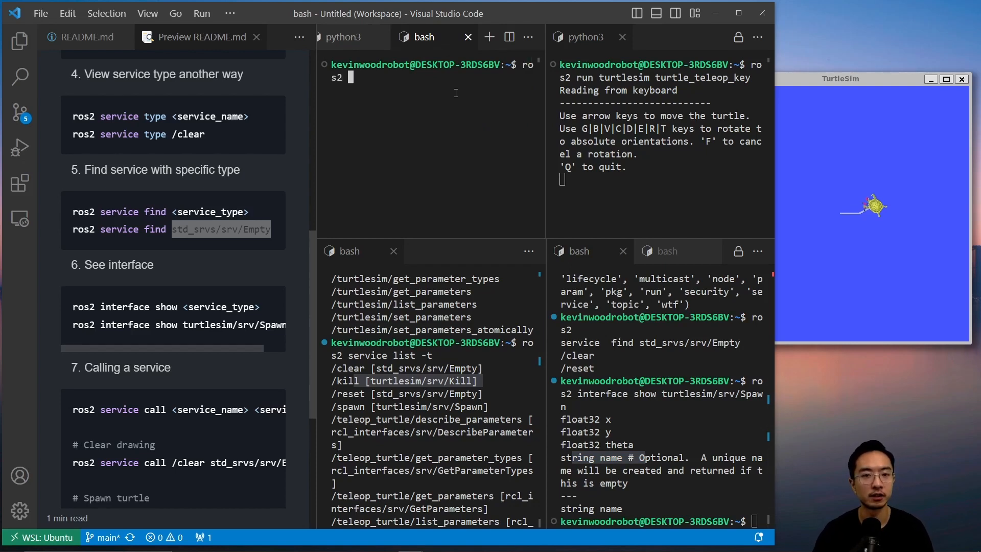
# Step: Call /clear with std_srvs/srv/Empty to erase the turtle's trail
pyautogui.write('service')
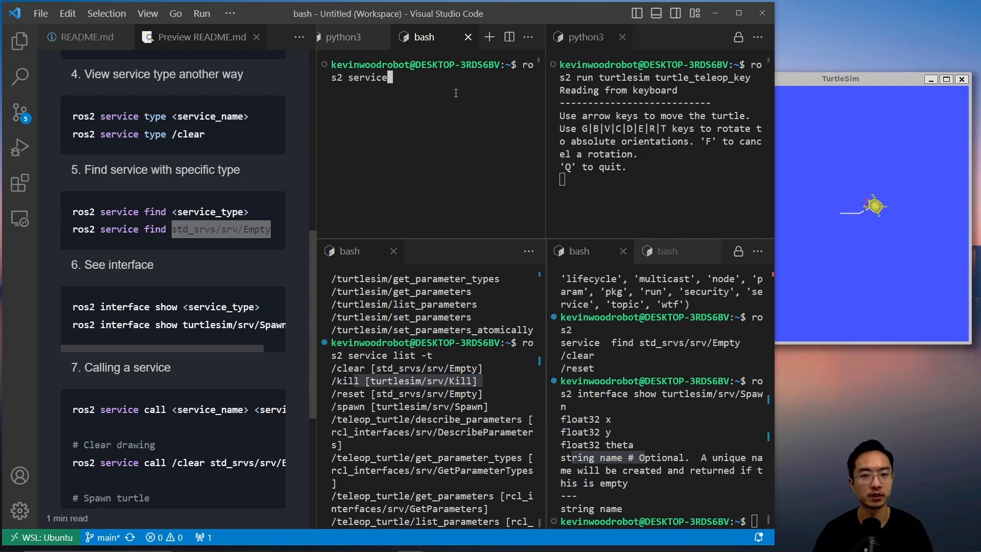
pyautogui.write('call /')
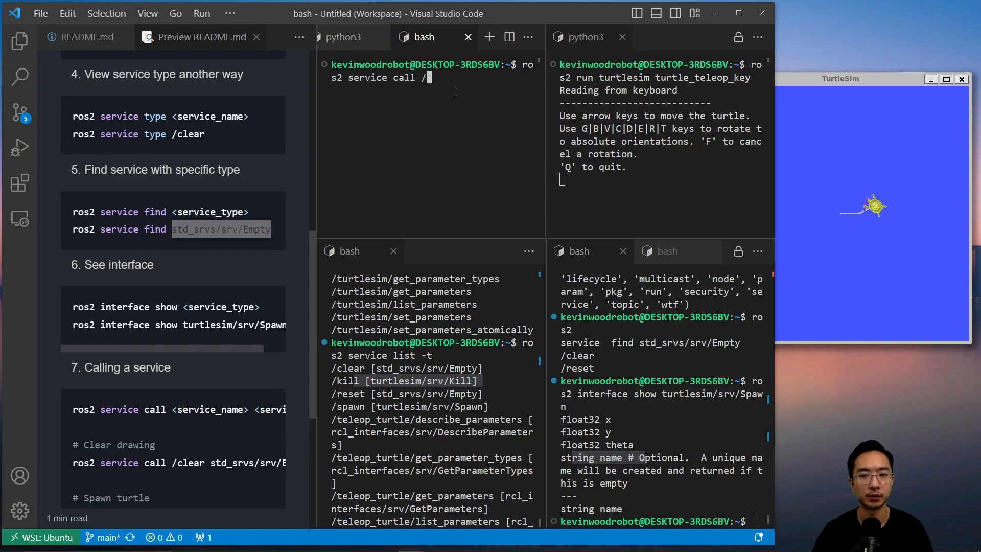
pyautogui.write('clear')
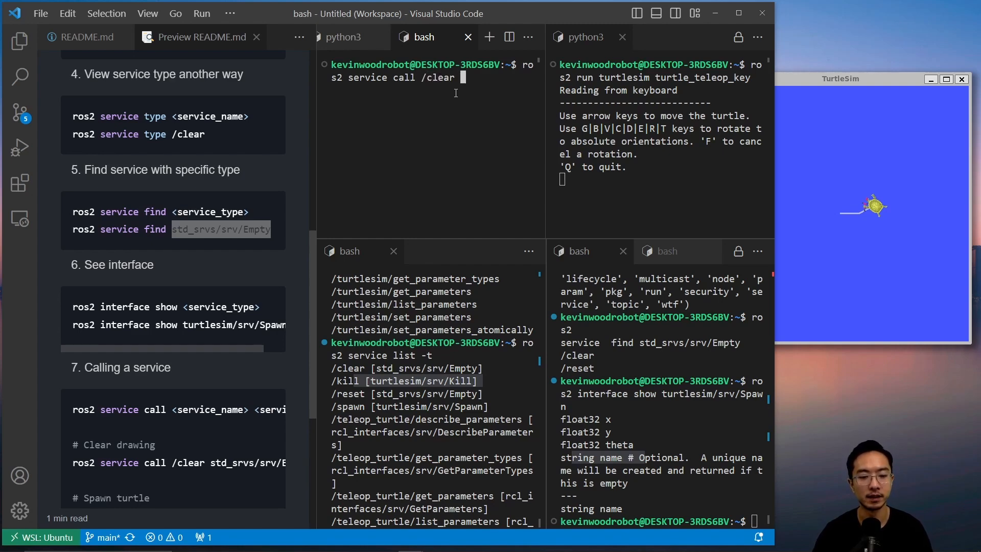
pyautogui.write('std_srvs/srv/Empty')
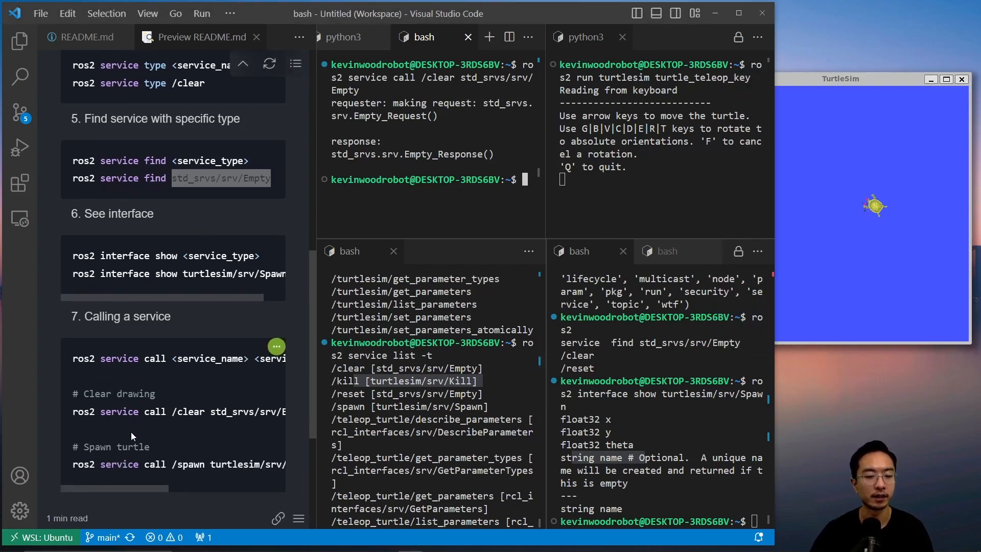
# Step: Call /spawn with x 2, y 2, theta 0.2, spawning turtle3, and highlight the arguments
pyautogui.write('r')
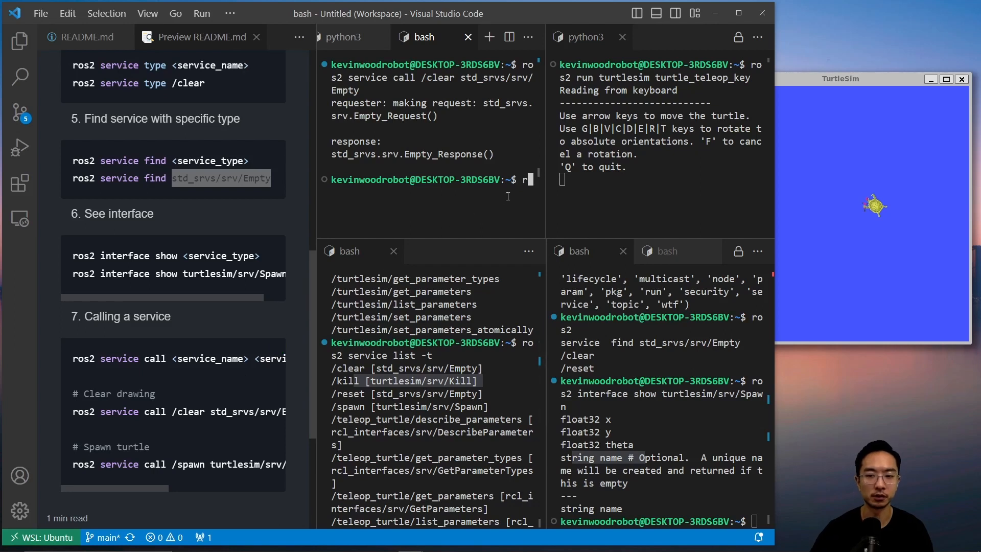
pyautogui.write('os2 service call /s')
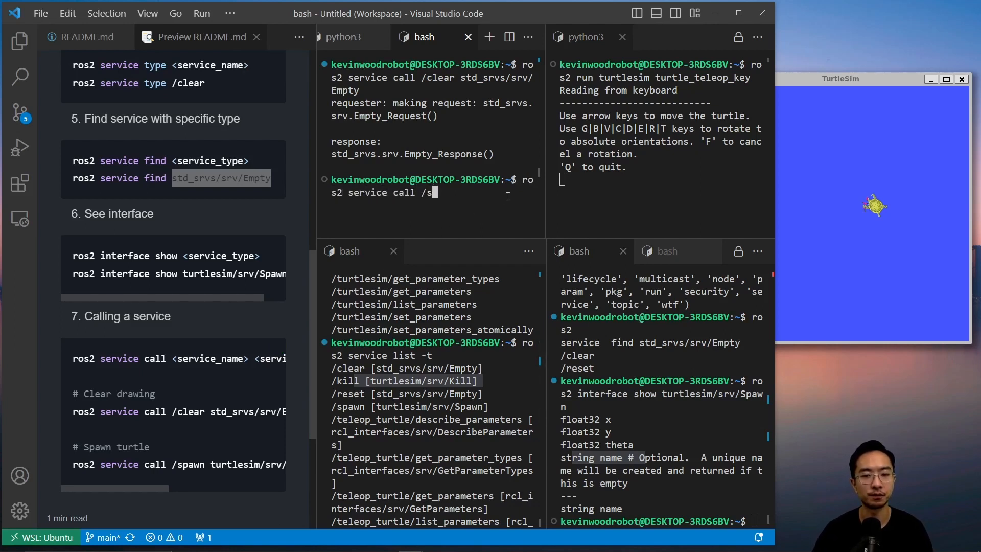
pyautogui.write('pawn')
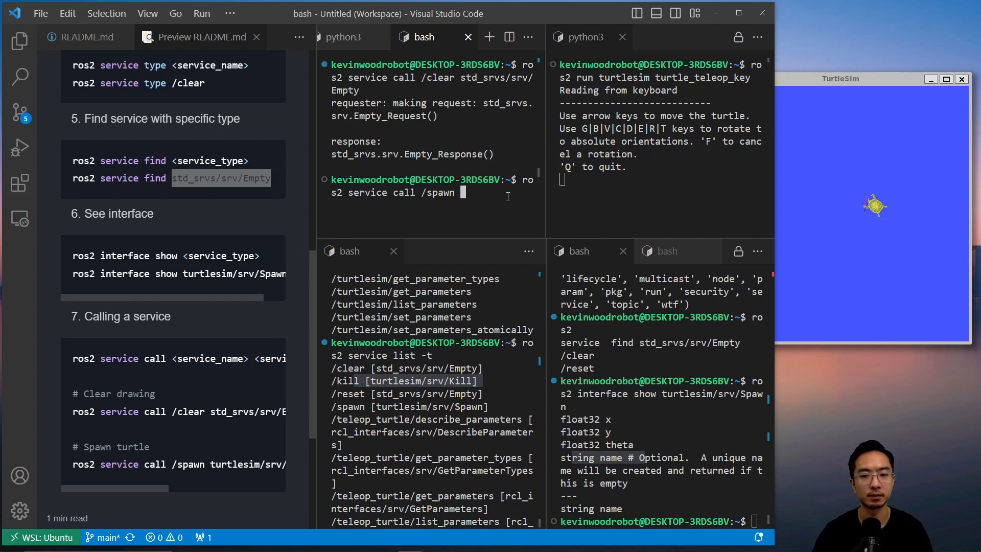
pyautogui.write('tur')
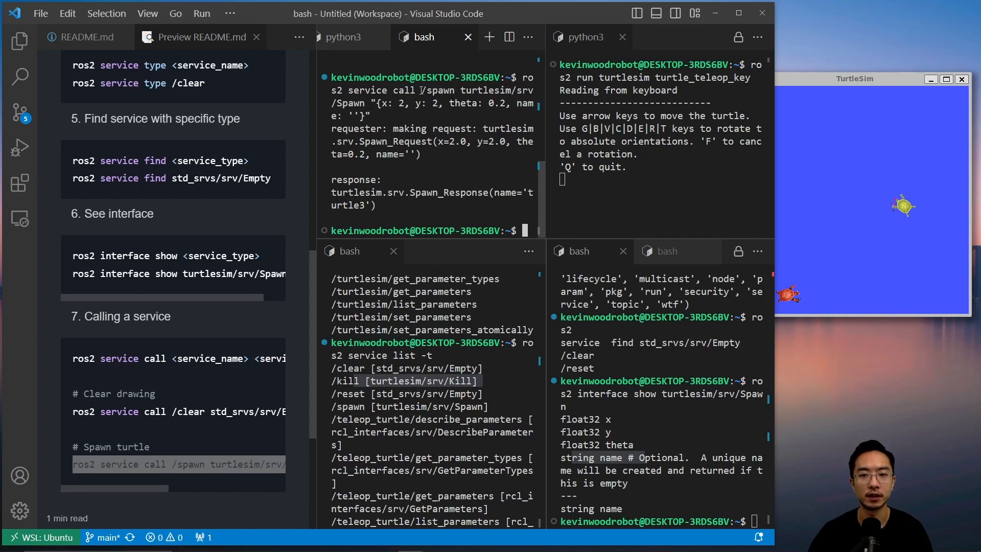
pyautogui.moveTo(419, 90); pyautogui.dragTo(369, 103)
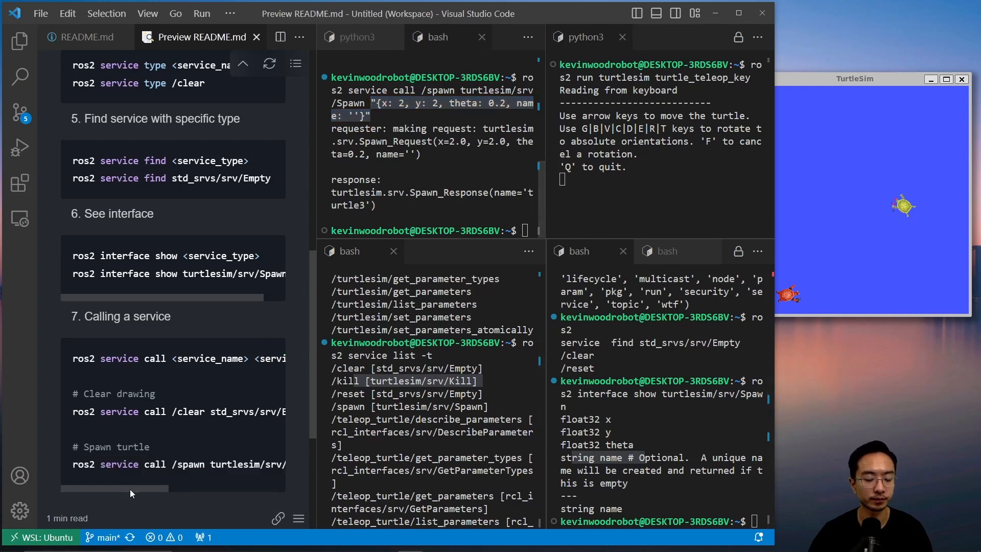
# Step: Scroll the README preview down to the 'Next Video: Parameters' heading
pyautogui.scroll(-3)
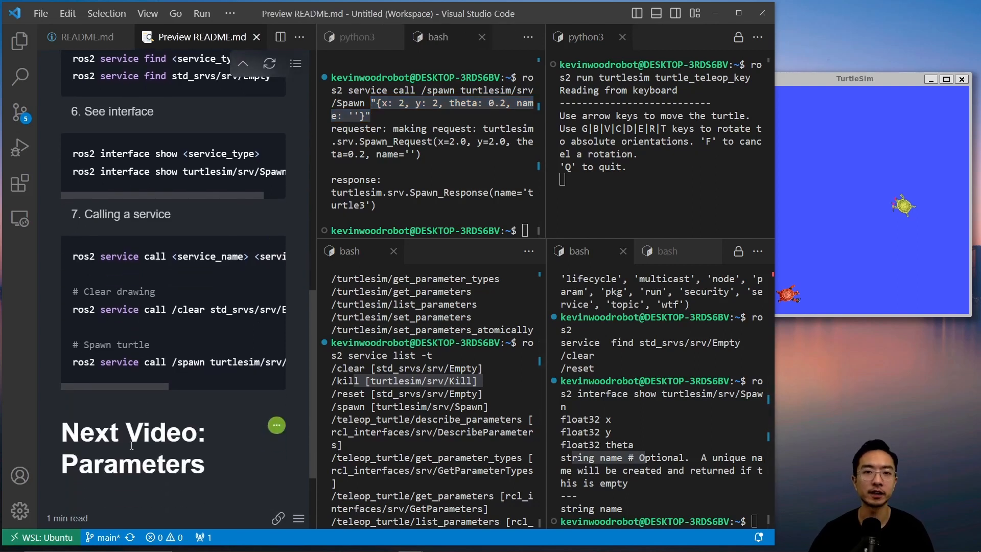